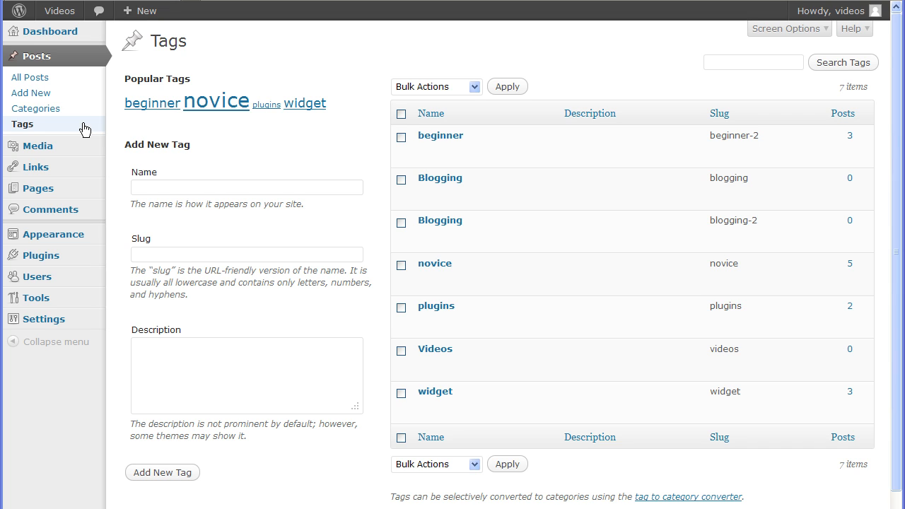
mouse_move(217, 102)
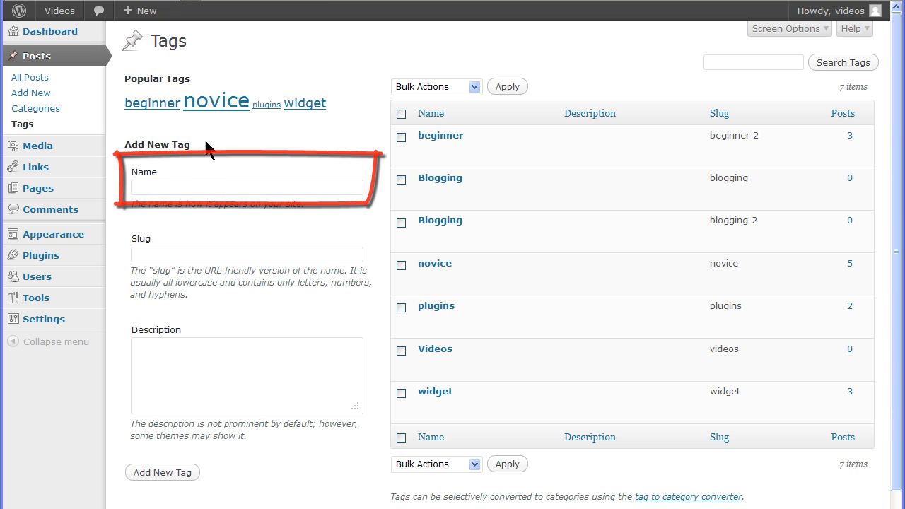
Enter 'advanced' as the new tag's name, giving it the slug 'advanced'.
text(advanced)
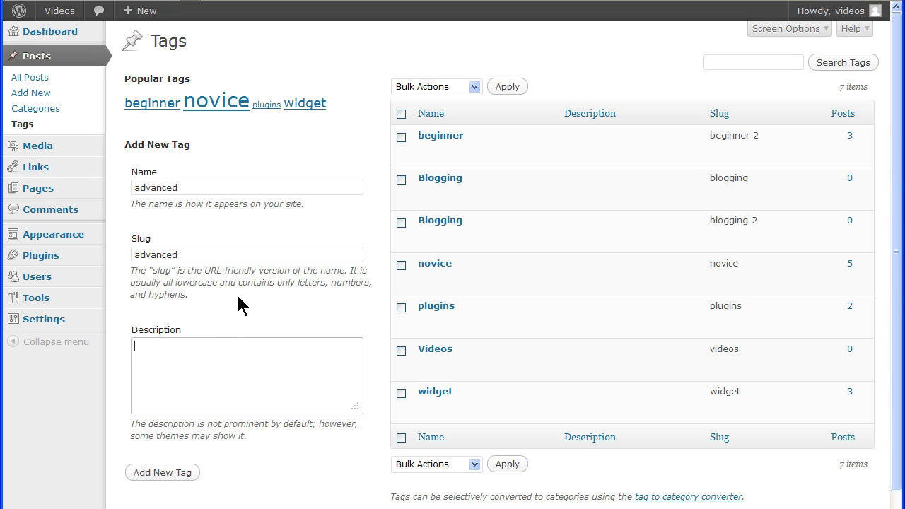
Describe the tag as 'advanced videos' and add it to the tags table.
text(advanced vide)
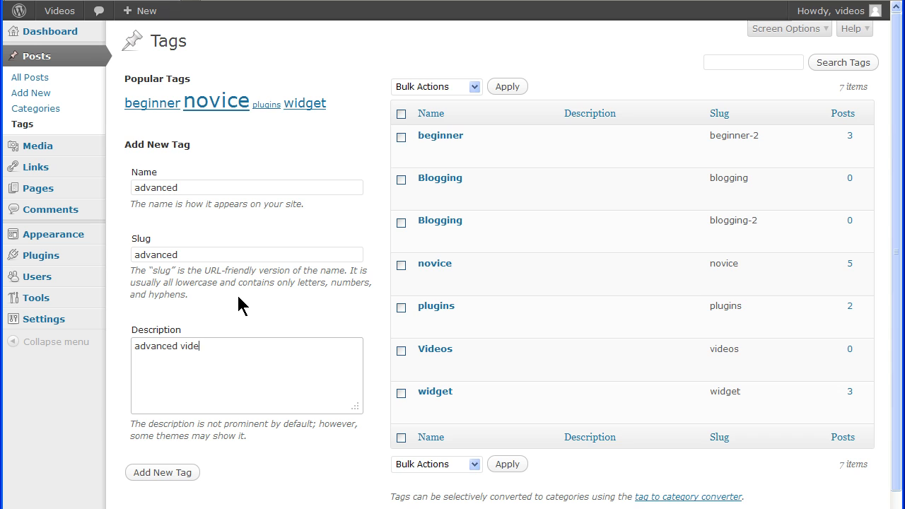
text(os)
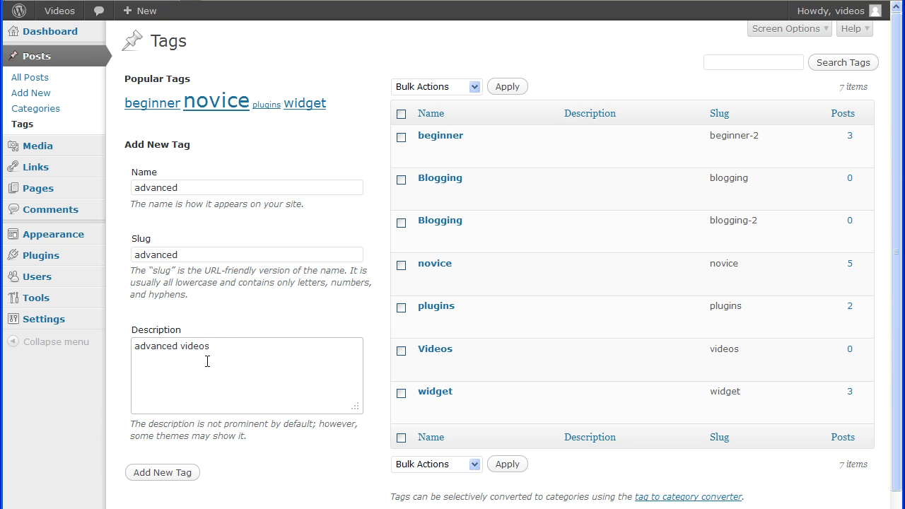
click(161, 472)
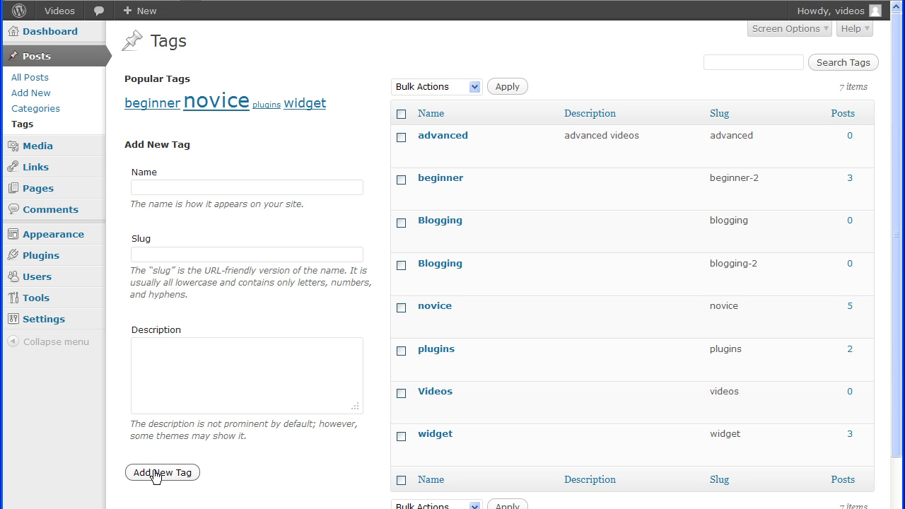
click(785, 28)
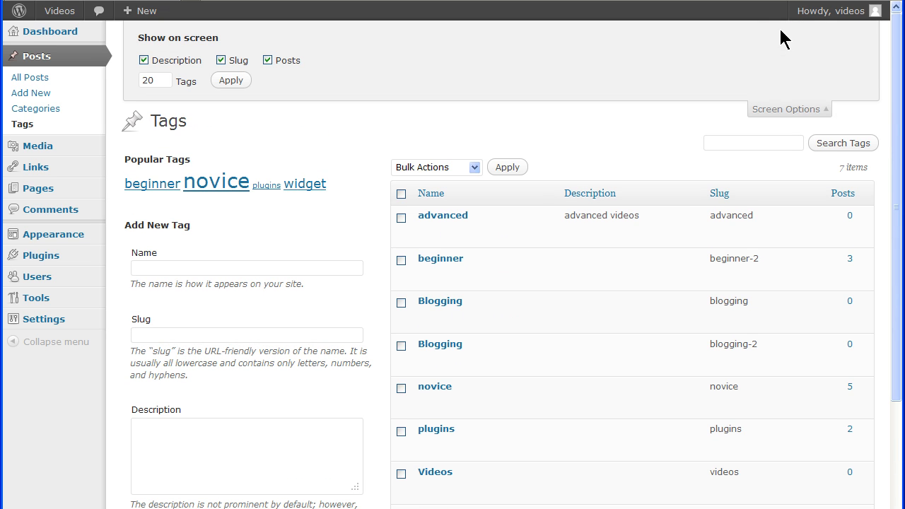
click(269, 60)
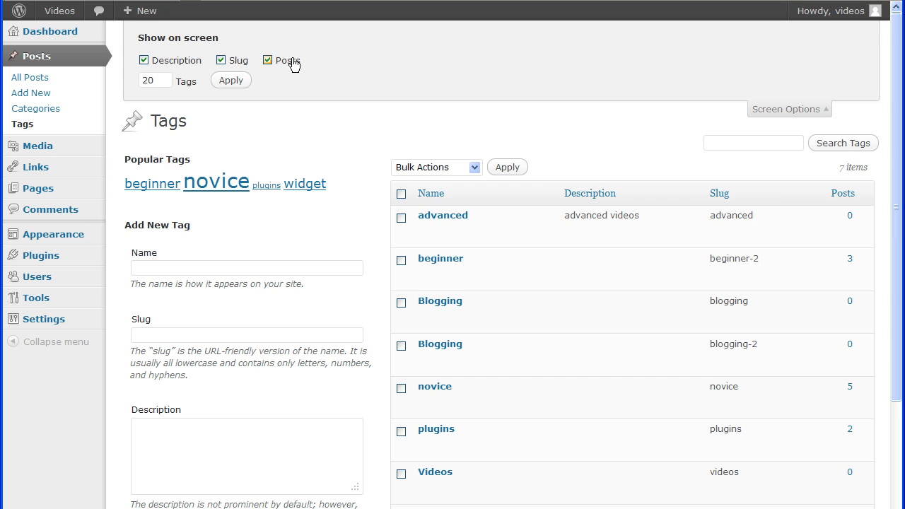
click(268, 59)
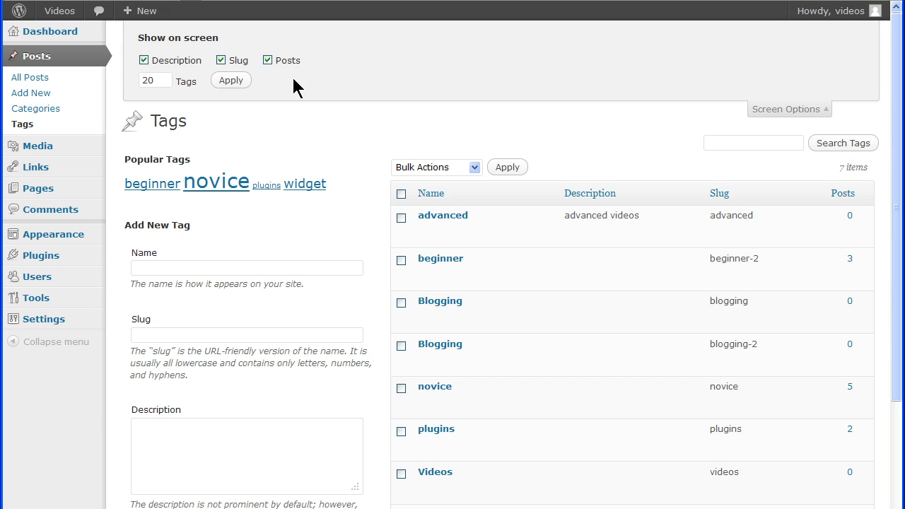
mouse_move(772, 115)
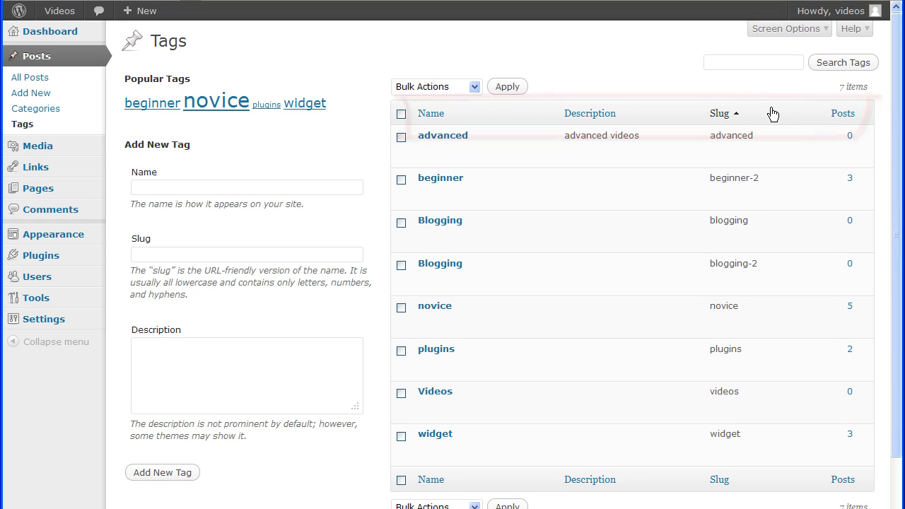
click(430, 113)
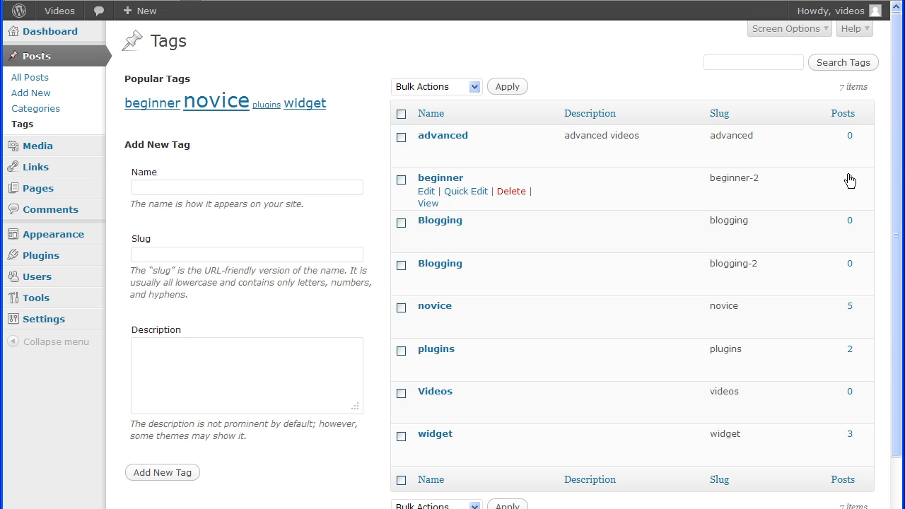
mouse_move(848, 163)
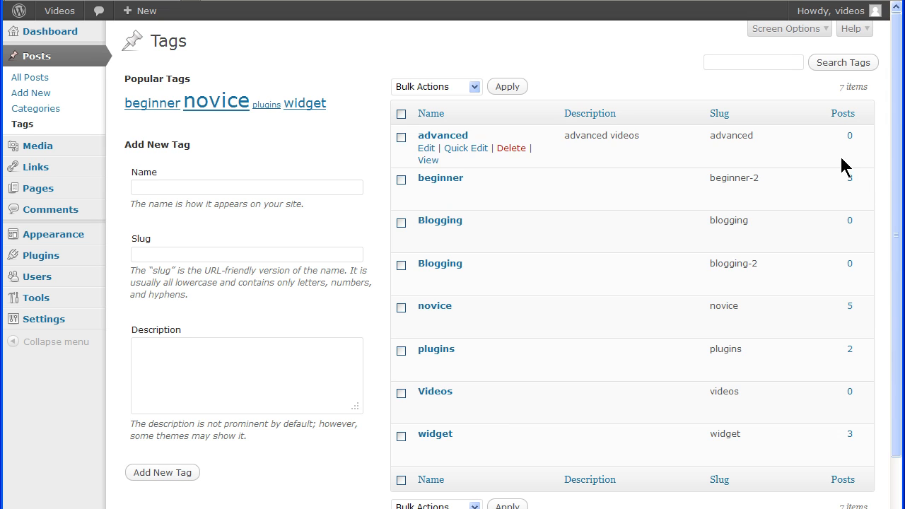
Tick the checkbox beside the 'advanced' tag to mark it for a bulk action.
click(436, 87)
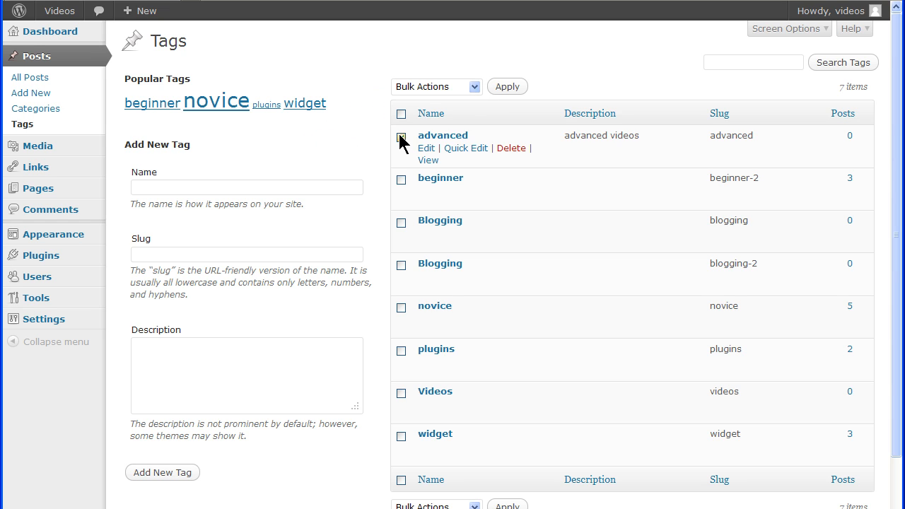
click(435, 86)
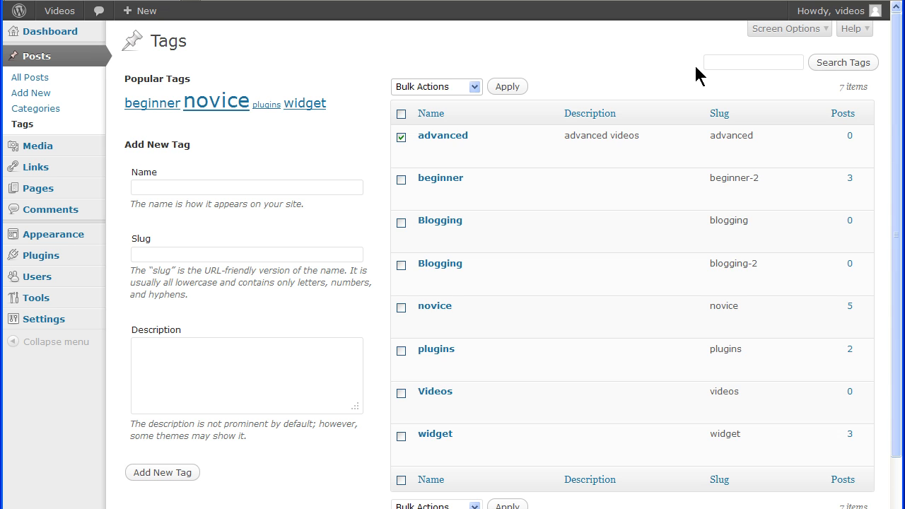
scroll(down, 3)
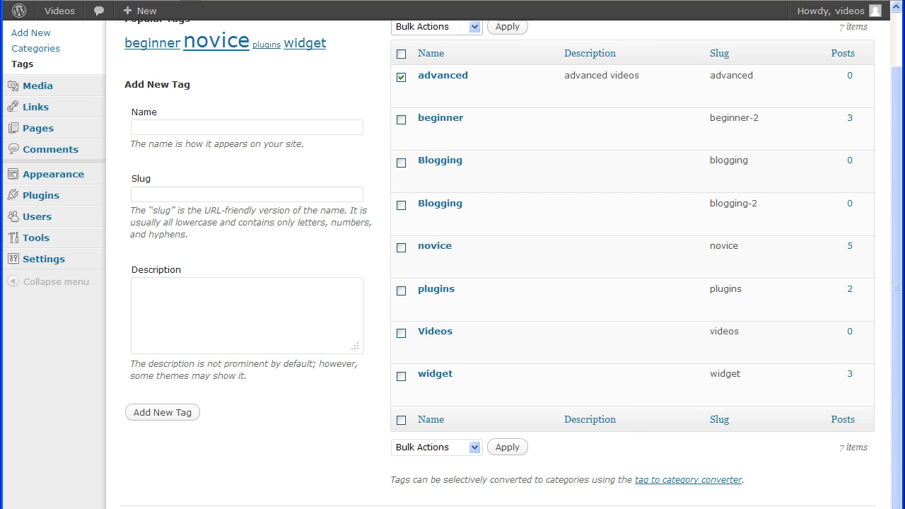
mouse_move(696, 487)
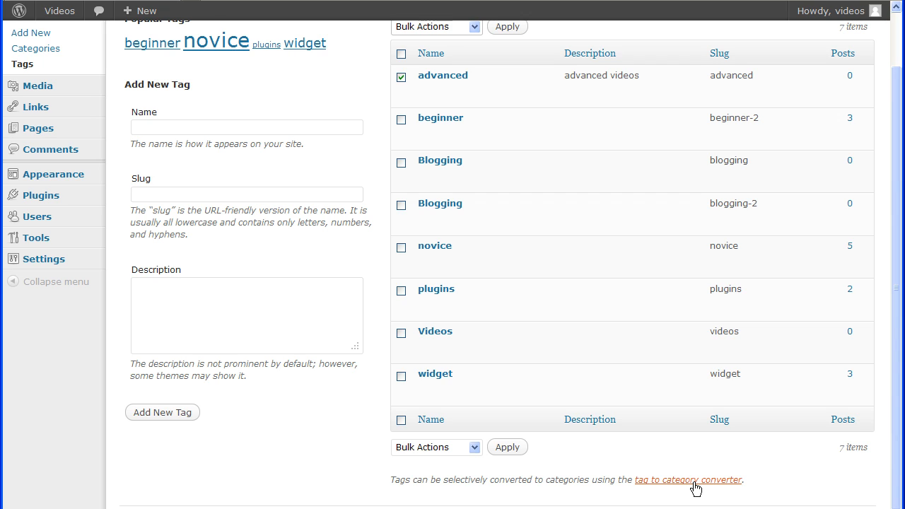
mouse_move(687, 484)
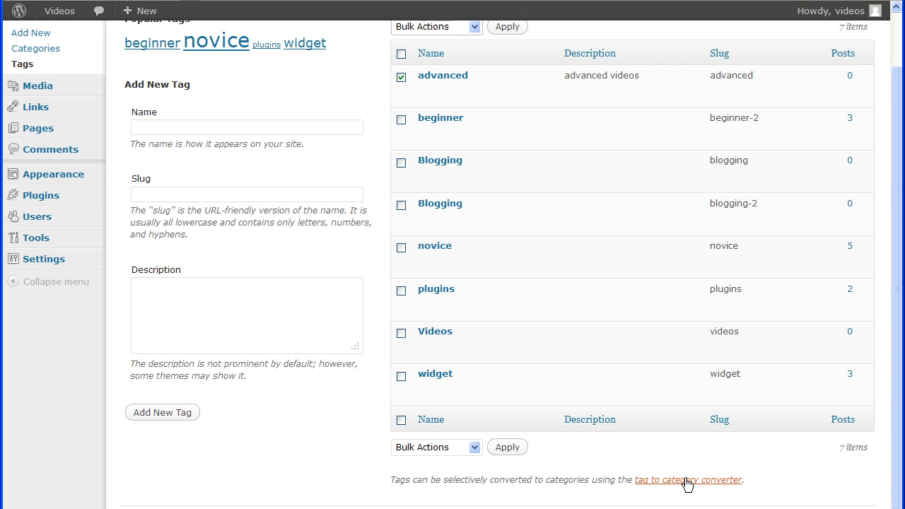